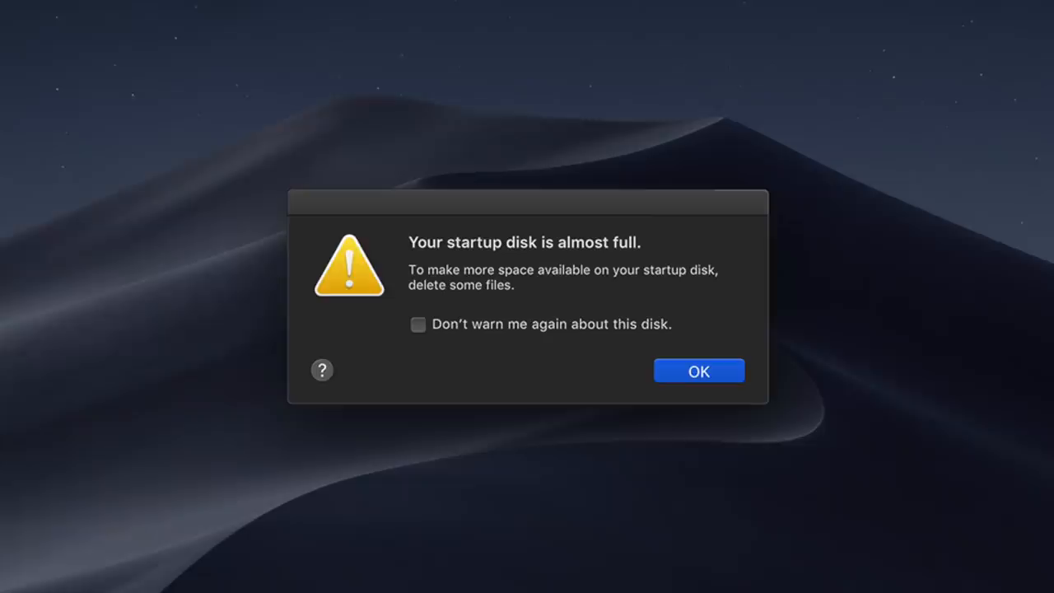
click(698, 371)
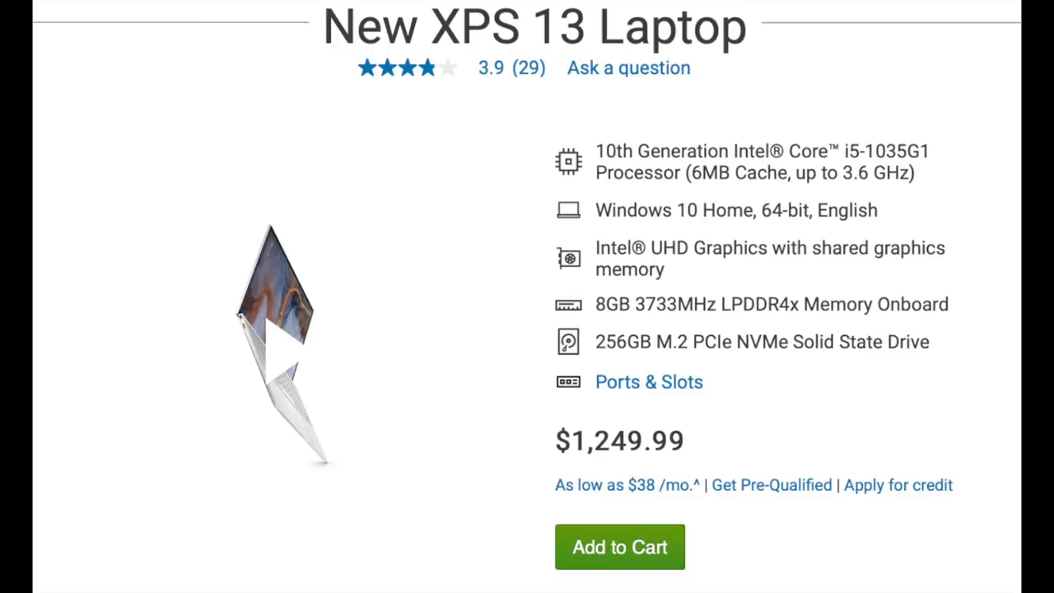
scroll(down, 3)
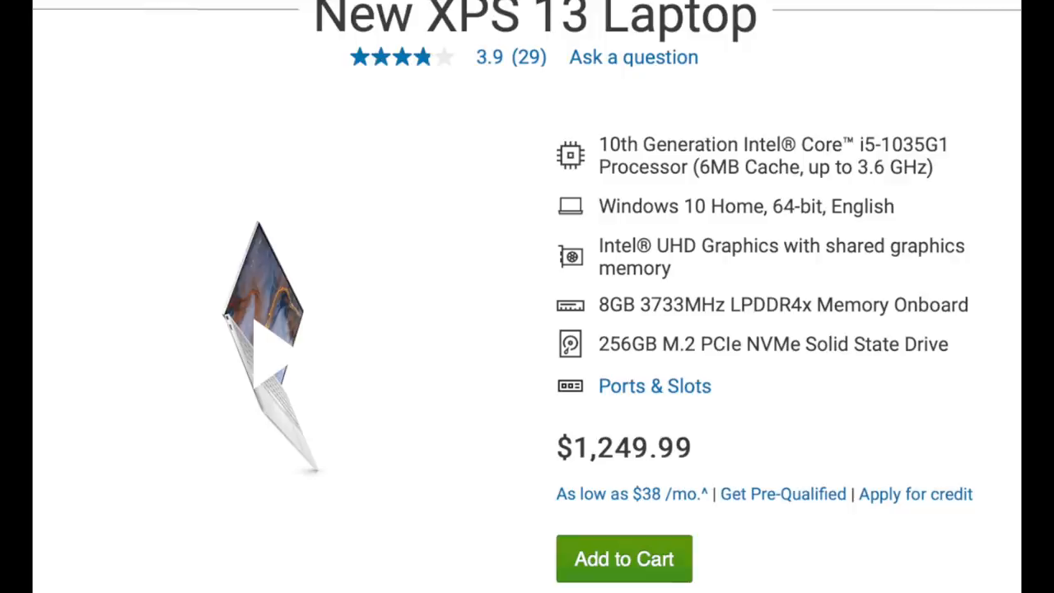